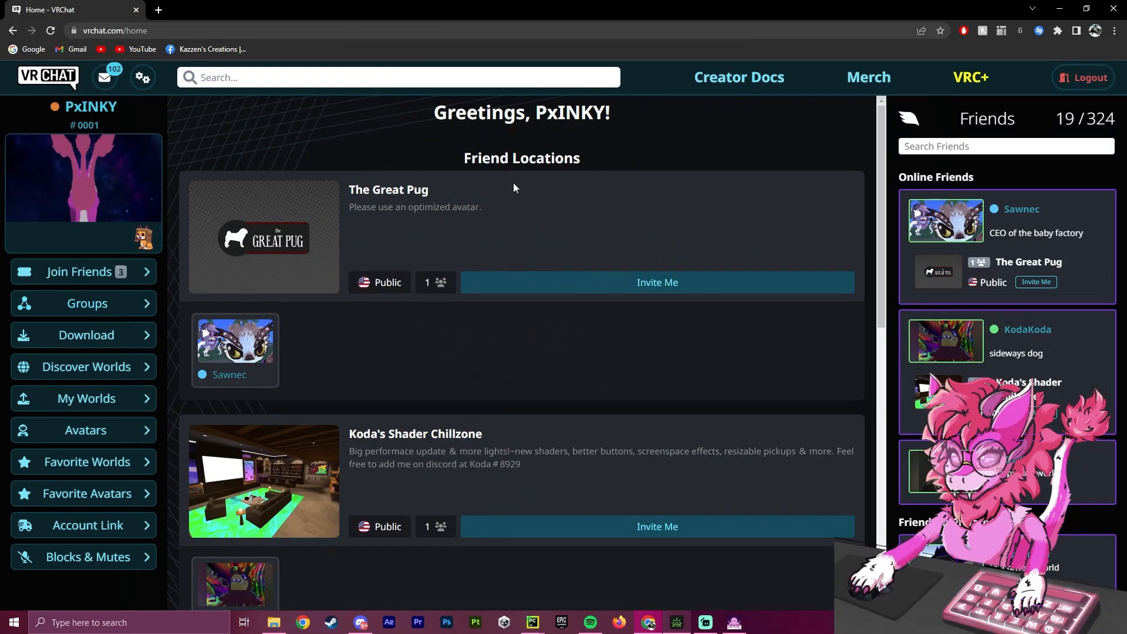
mouse_move(428, 205)
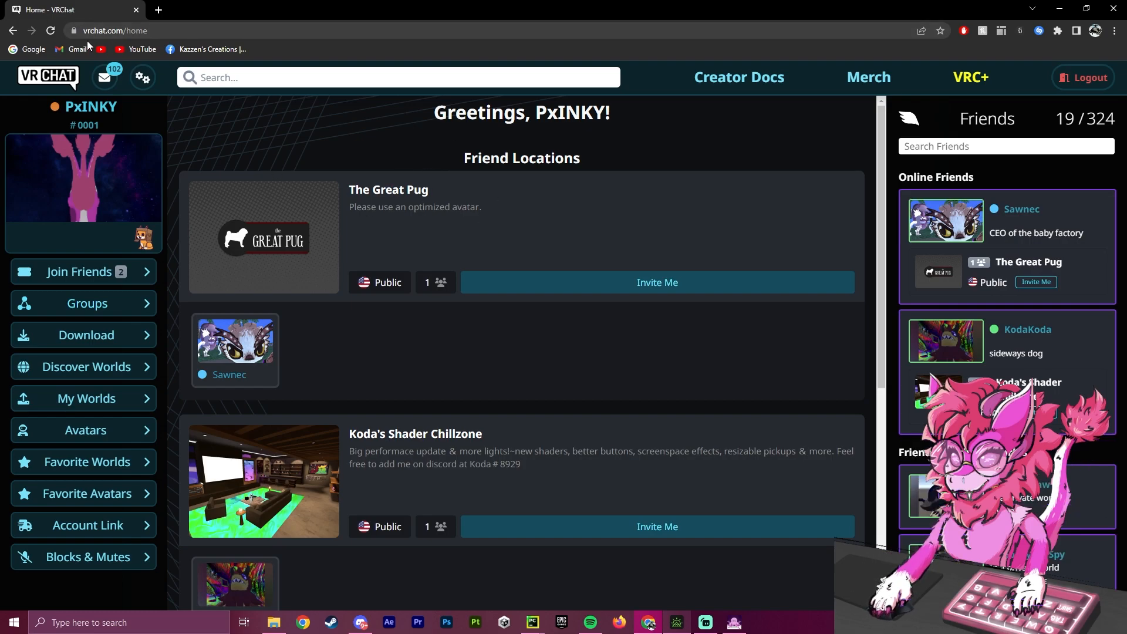
mouse_move(82, 334)
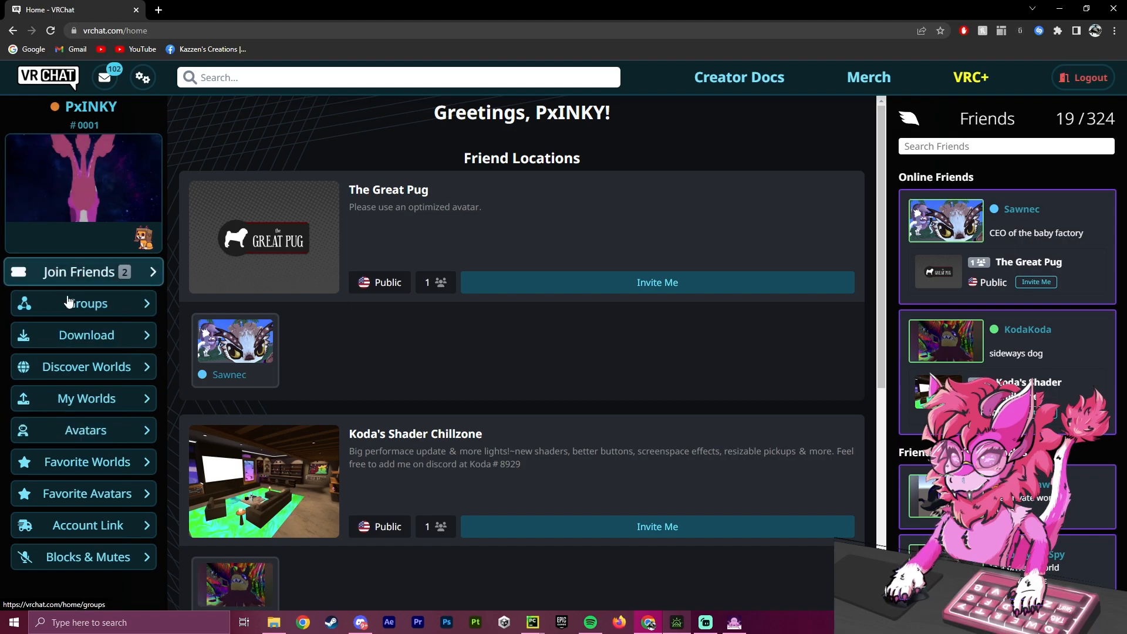
- Go to the Download page listing the Creator Companion and legacy SDKs
click(83, 334)
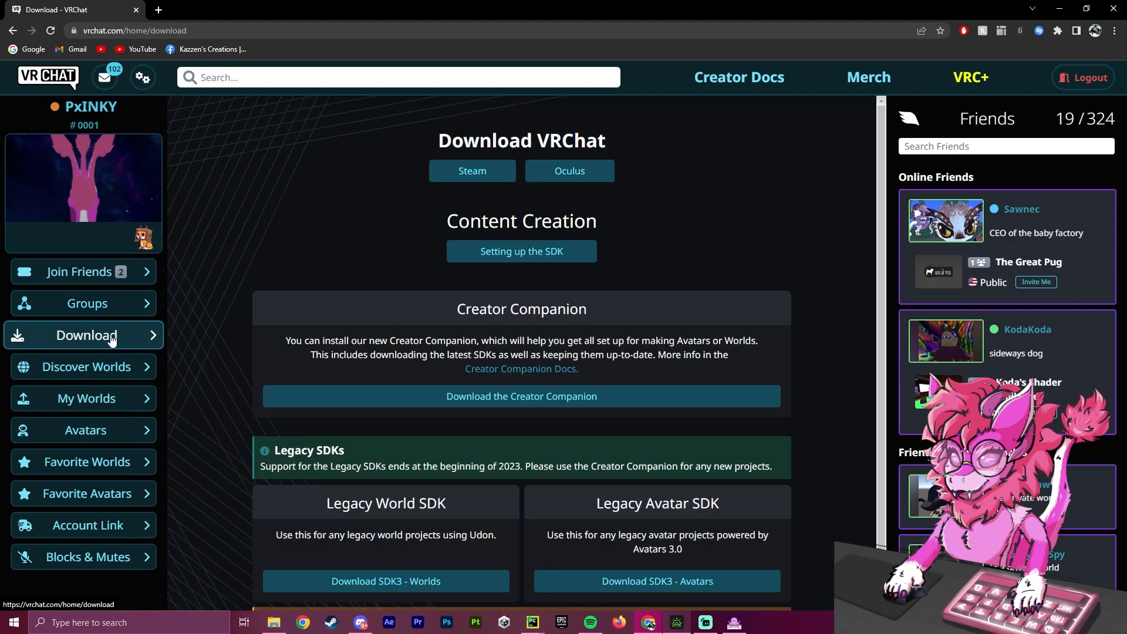
double_click(520, 309)
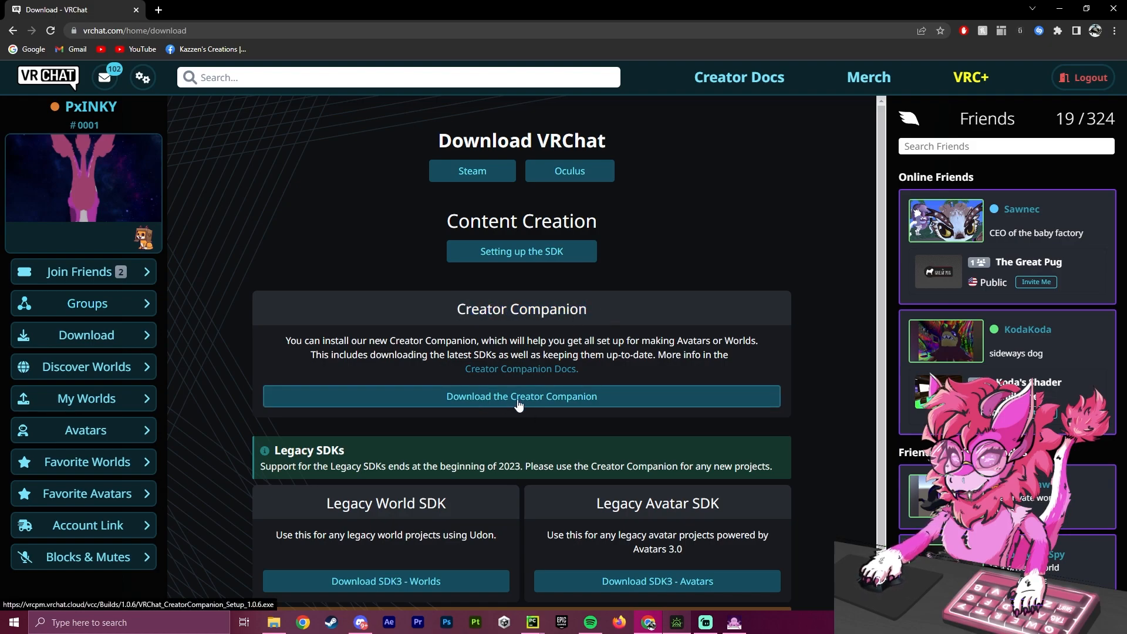
- Download and install the Creator Companion, accepting the license with default install and shortcut folders
click(521, 395)
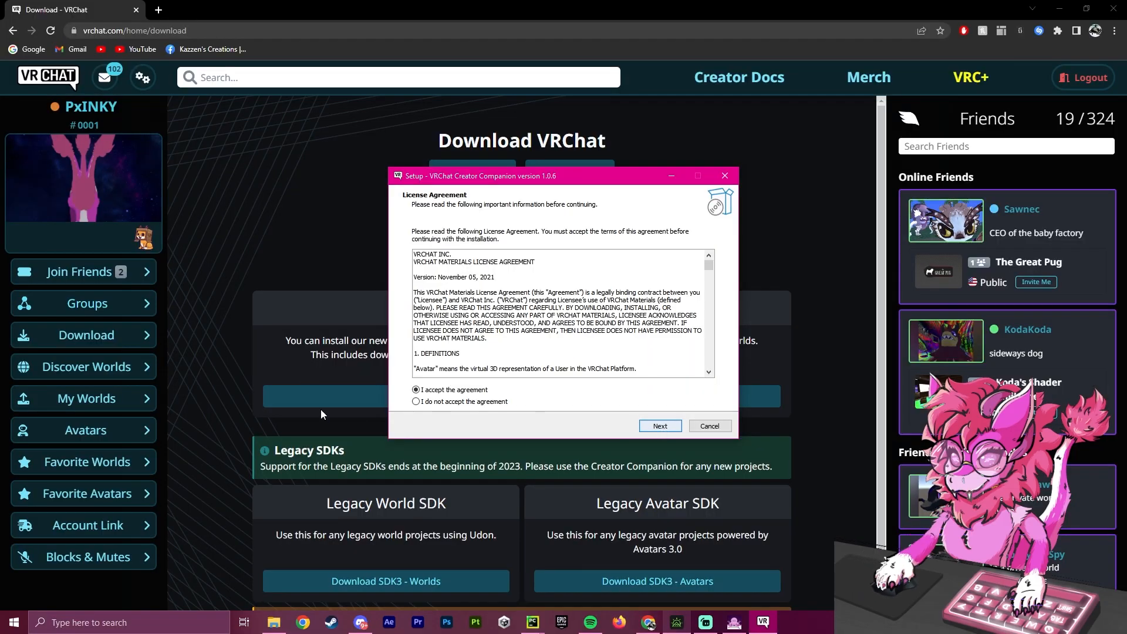
click(659, 425)
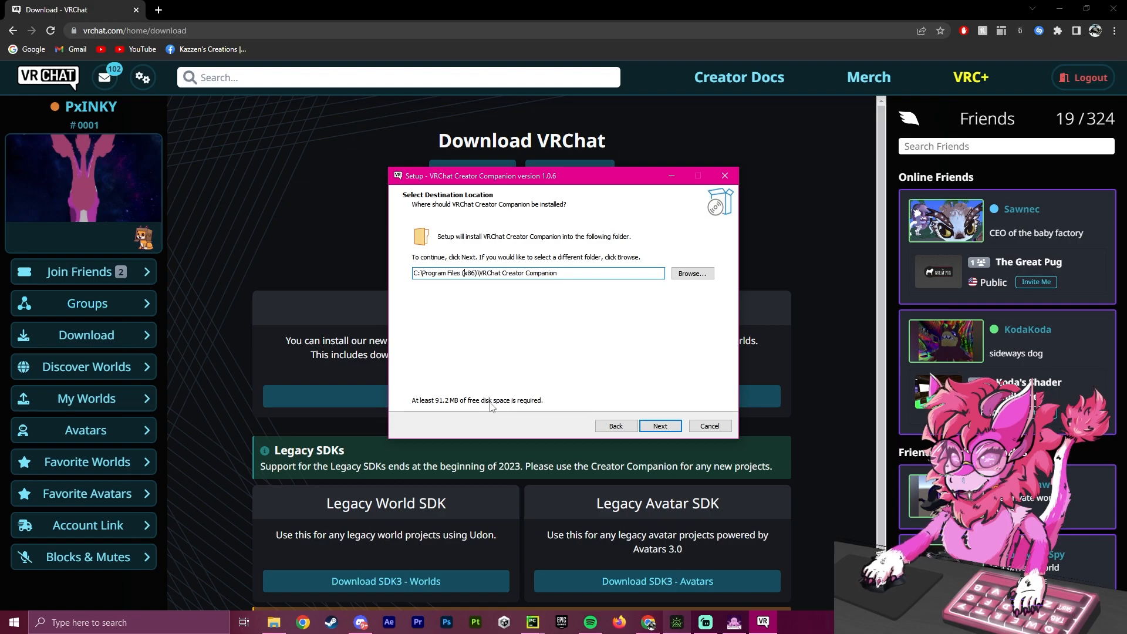
click(658, 425)
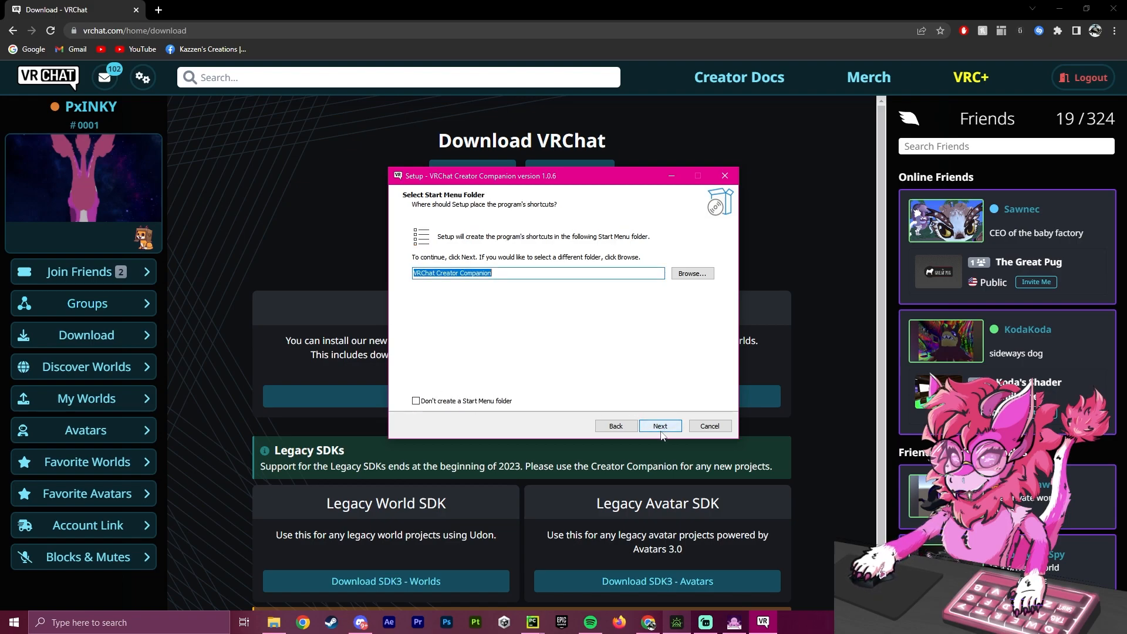
click(658, 425)
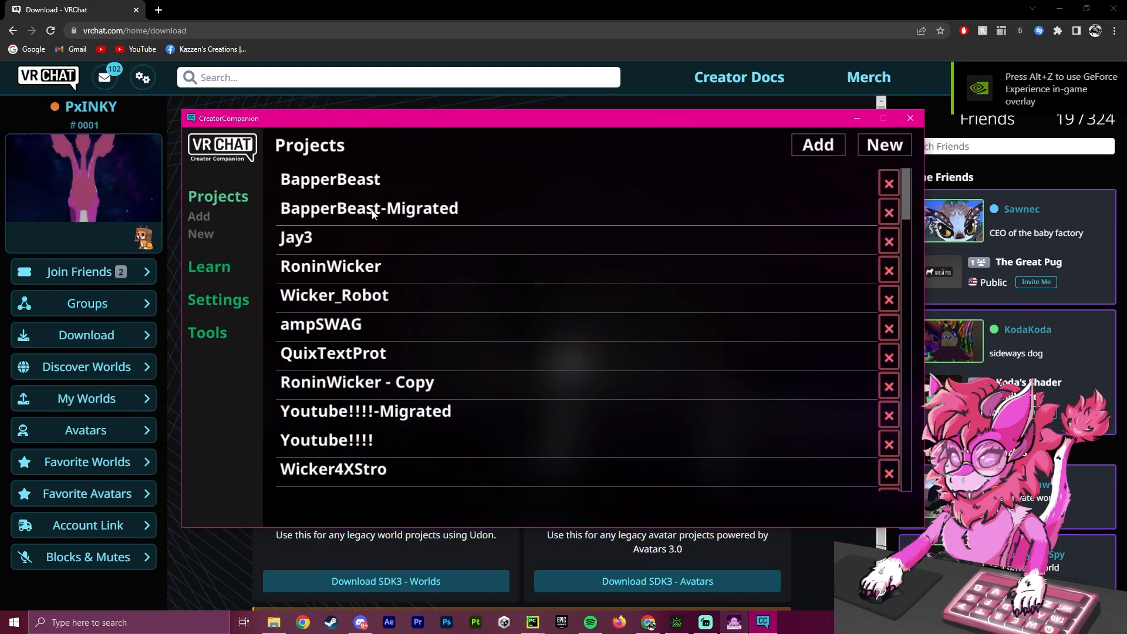
- Dismiss the Add project folder chooser and show the Youtube!!!! project's details
click(816, 145)
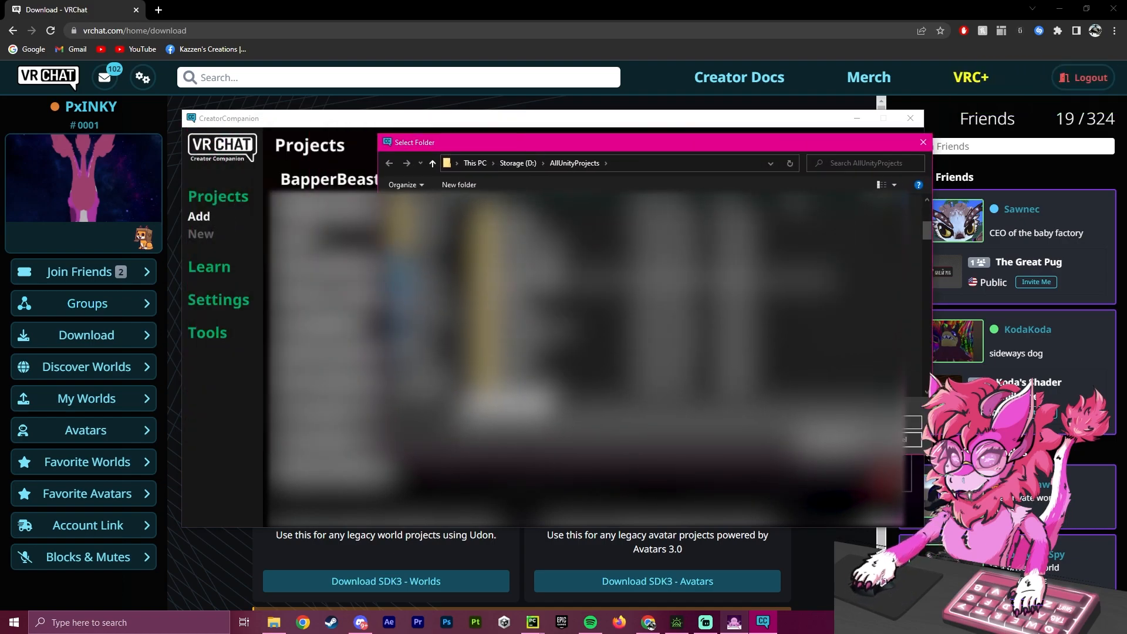
click(922, 142)
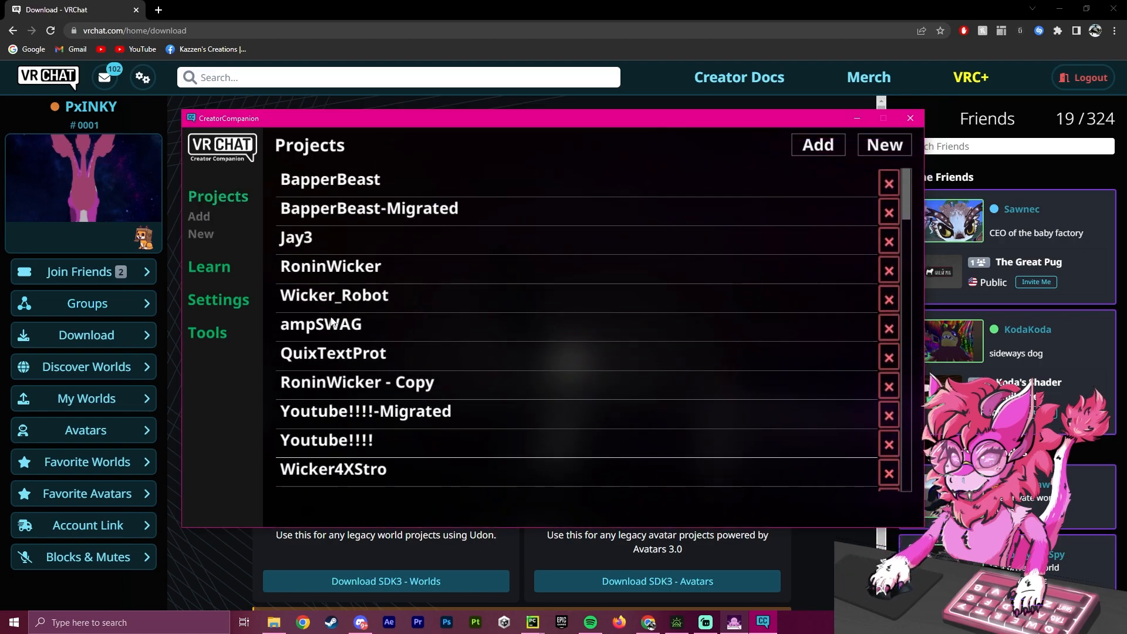
mouse_move(395, 443)
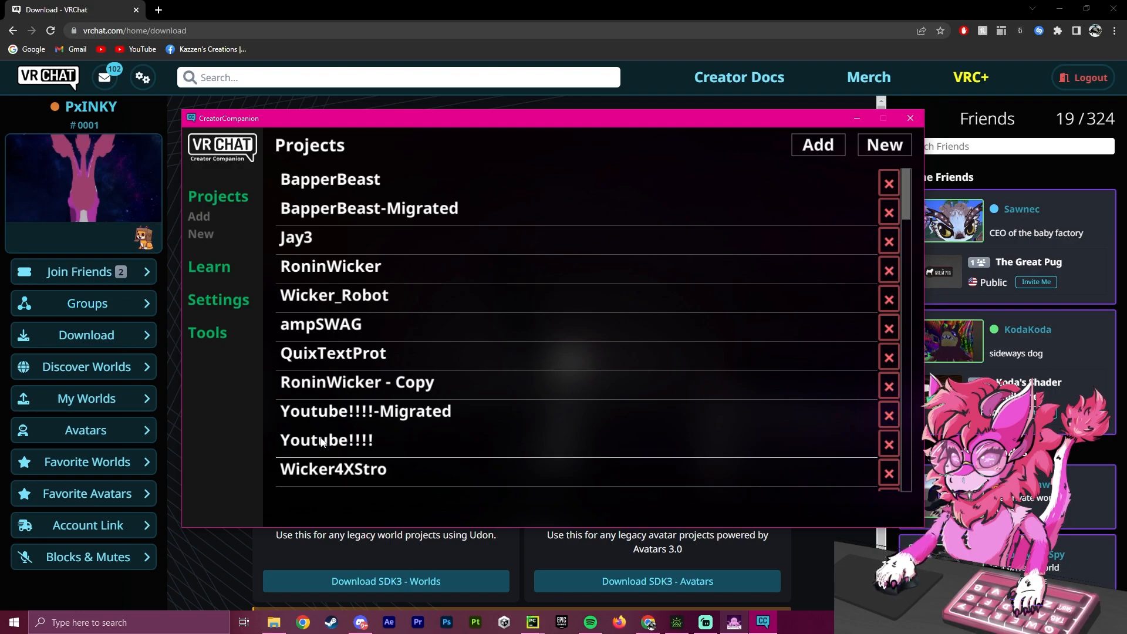
click(327, 438)
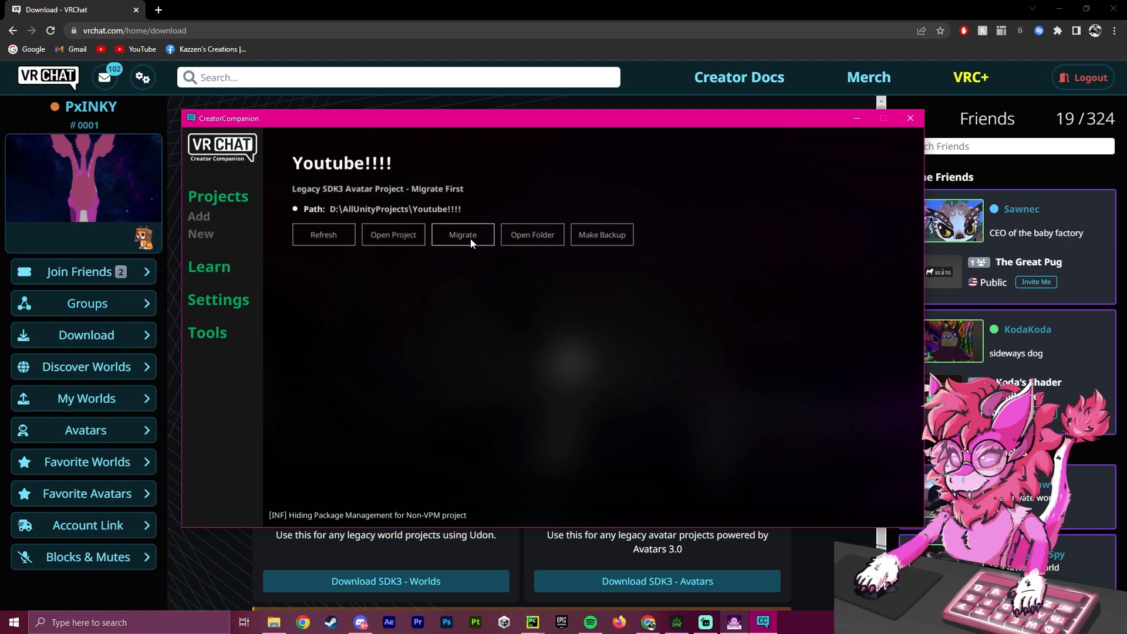
- Migrate a copy of Youtube!!!! to the newest SDK into Youtube!!!!-Migrated-2
click(462, 234)
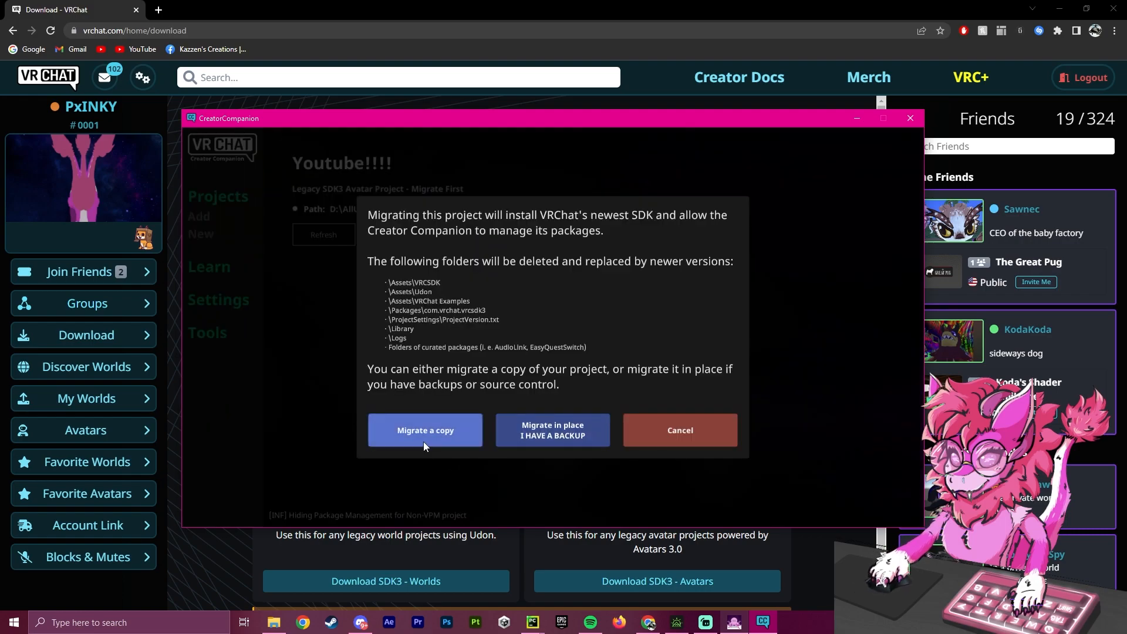
mouse_move(552, 430)
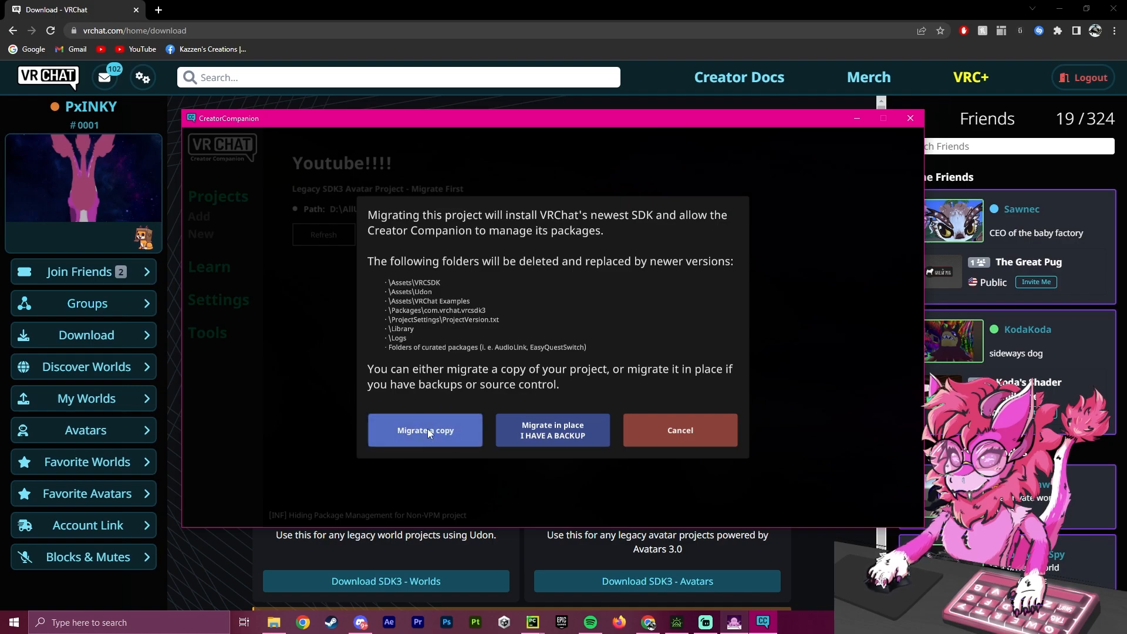
click(425, 429)
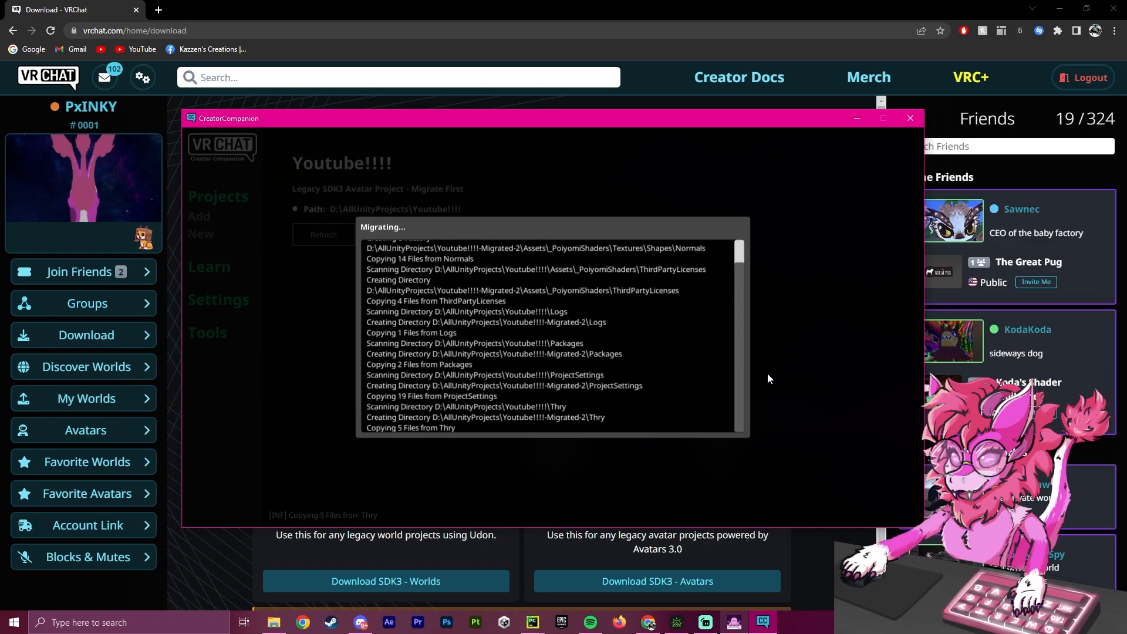
mouse_move(622, 328)
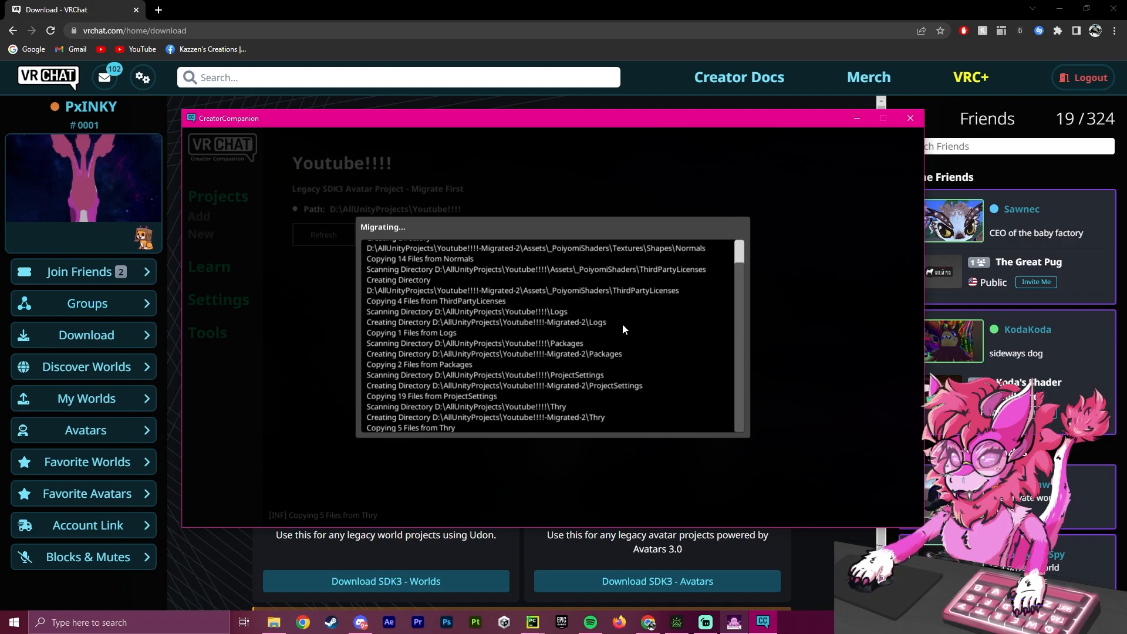
mouse_move(531, 352)
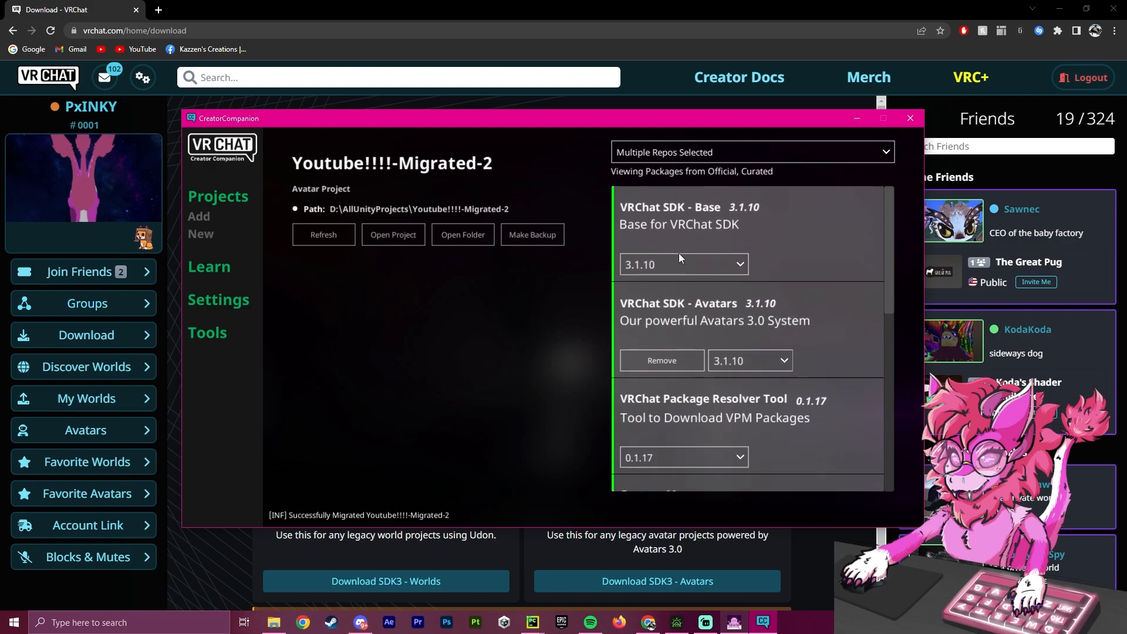
- Add the Avatars 3.0 Manager and Gesture Manager packages, then launch the migrated project in Unity
scroll(down, 3)
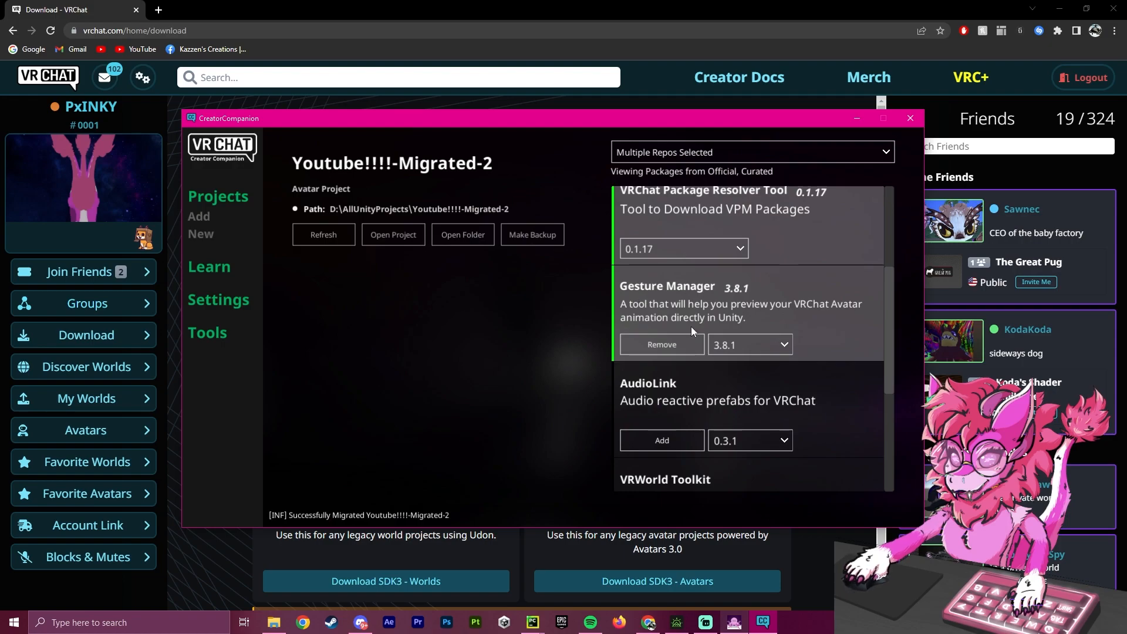
click(750, 344)
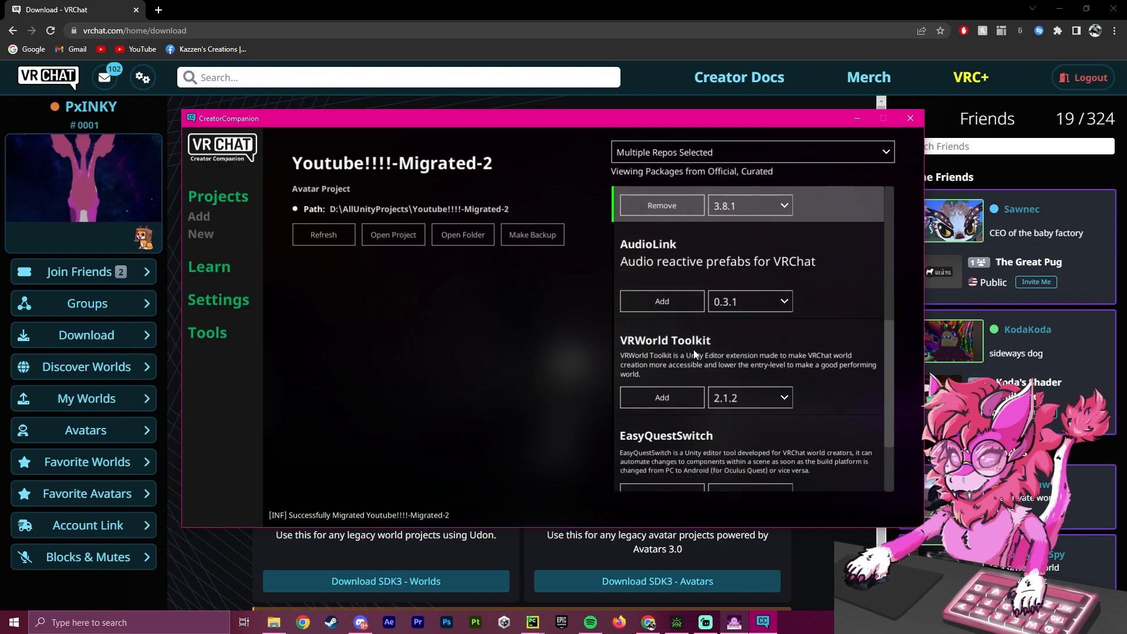
mouse_move(710, 327)
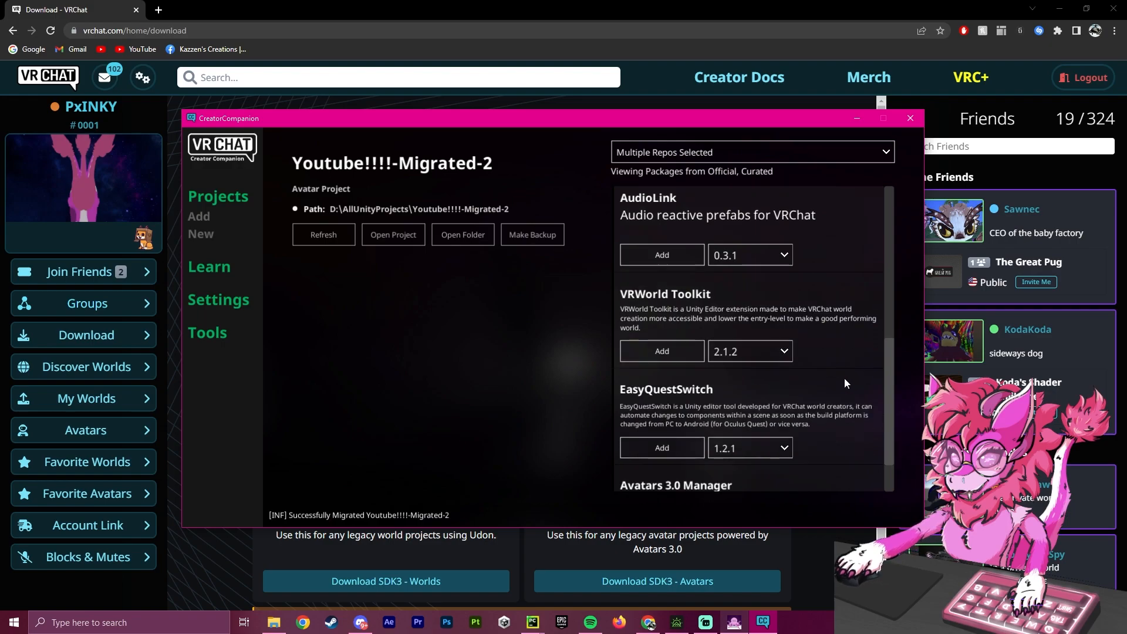
scroll(down, 3)
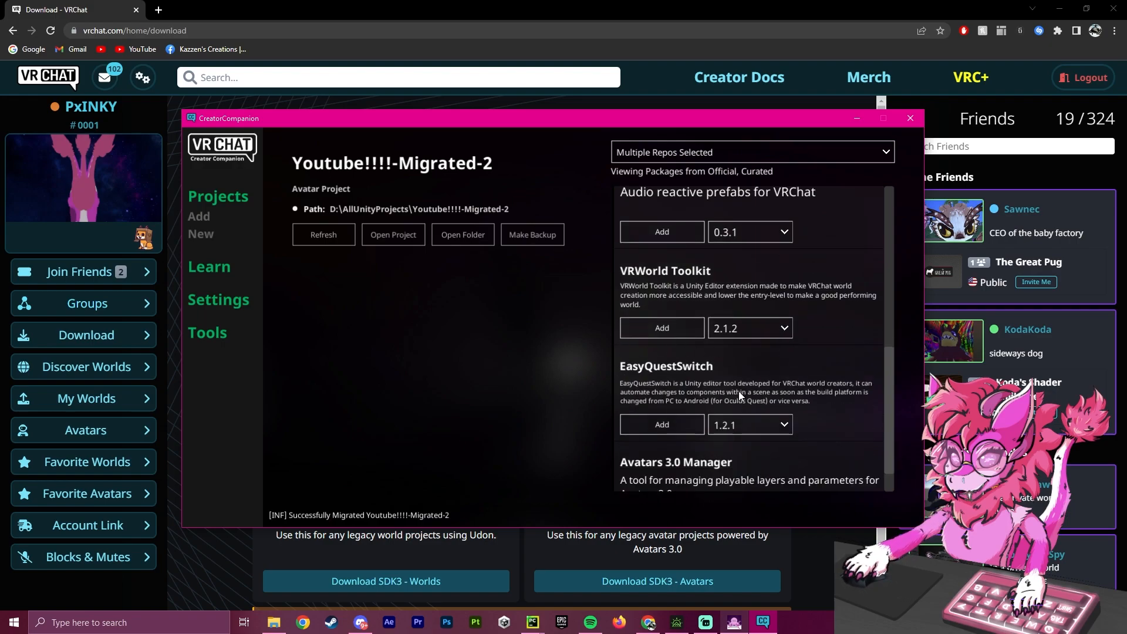
scroll(down, 3)
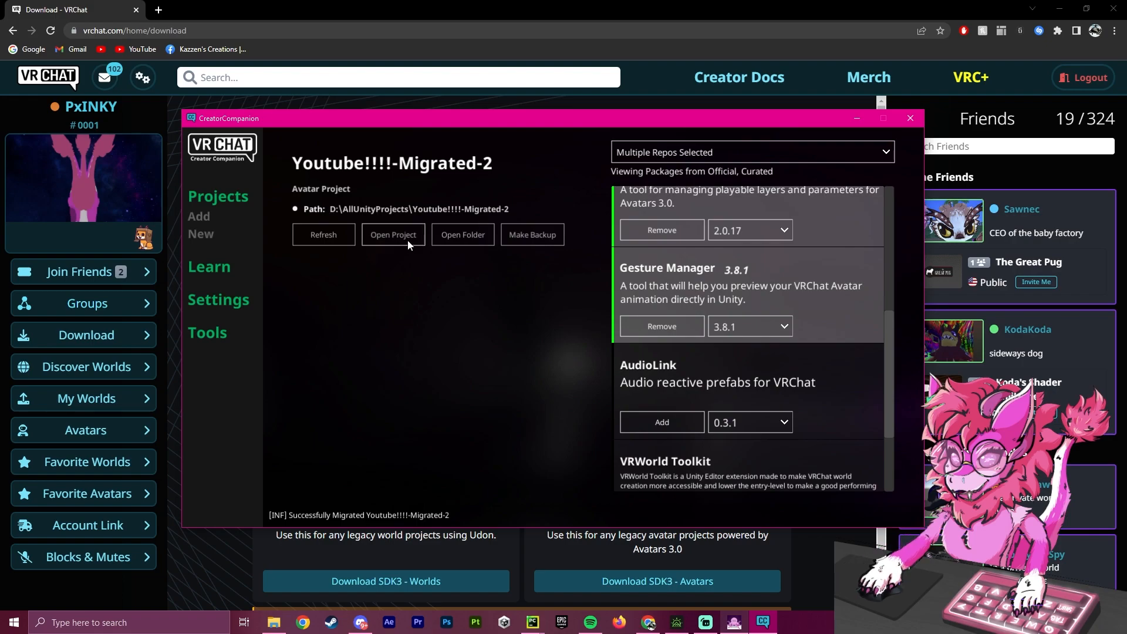
click(392, 234)
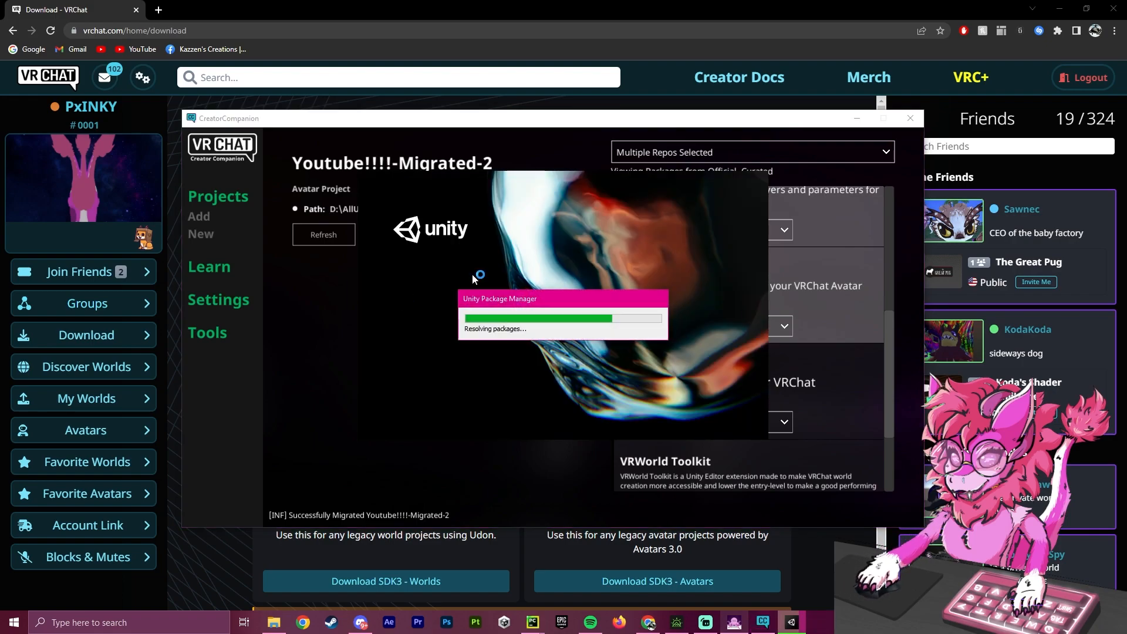
mouse_move(316, 134)
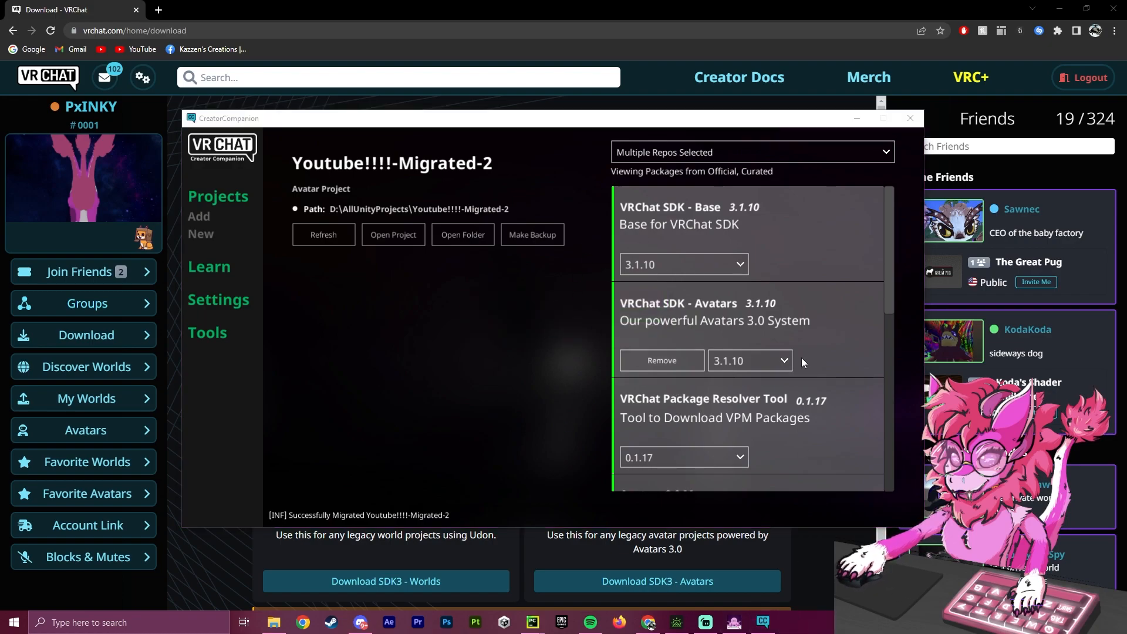
mouse_move(844, 321)
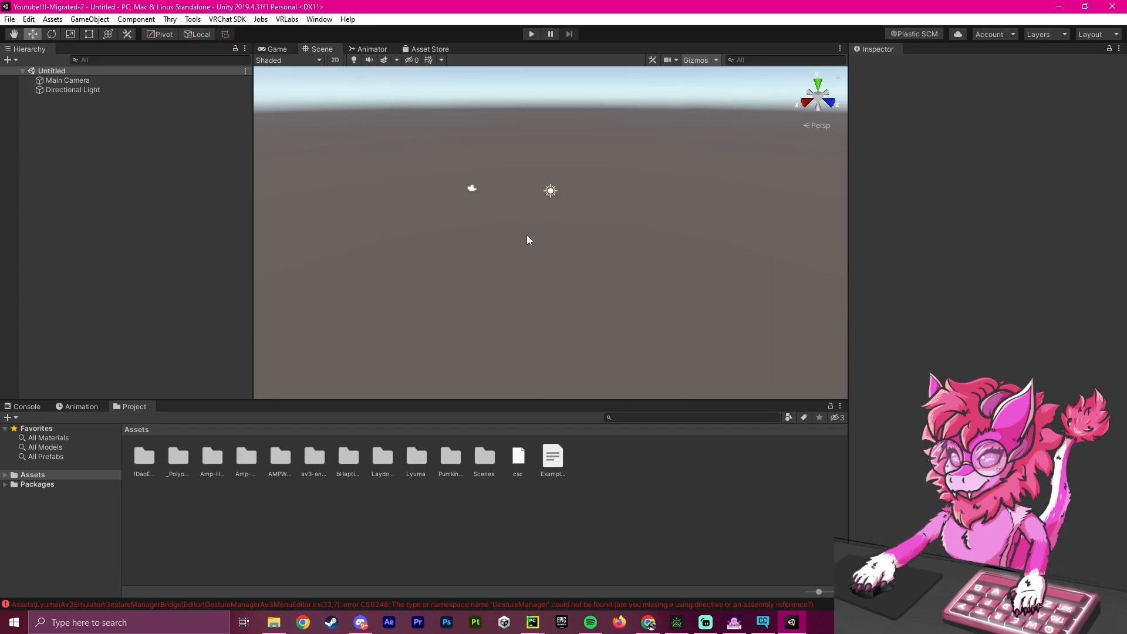
mouse_move(405, 486)
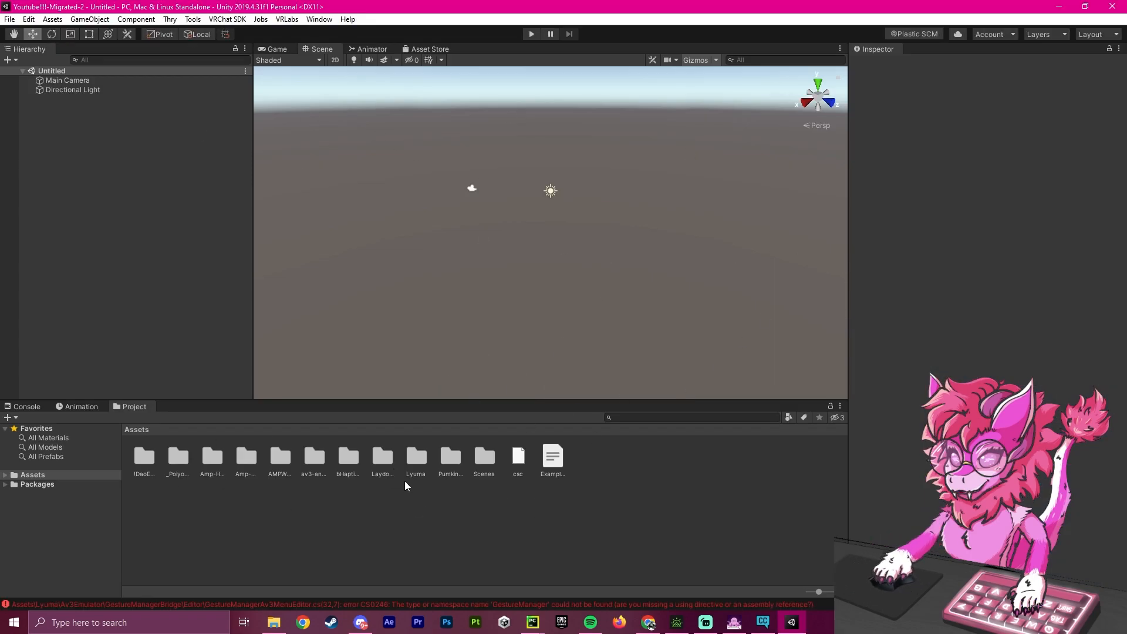
- Load the AMPWAVE scene so the avatar and its Tactot objects appear in the editor
double_click(279, 458)
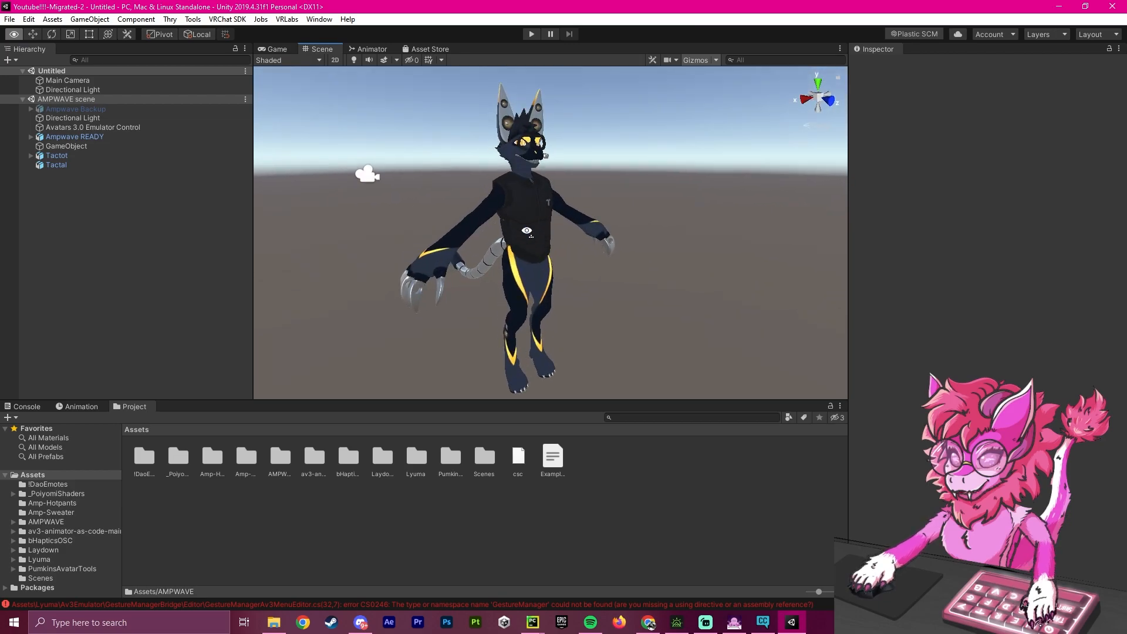
click(57, 154)
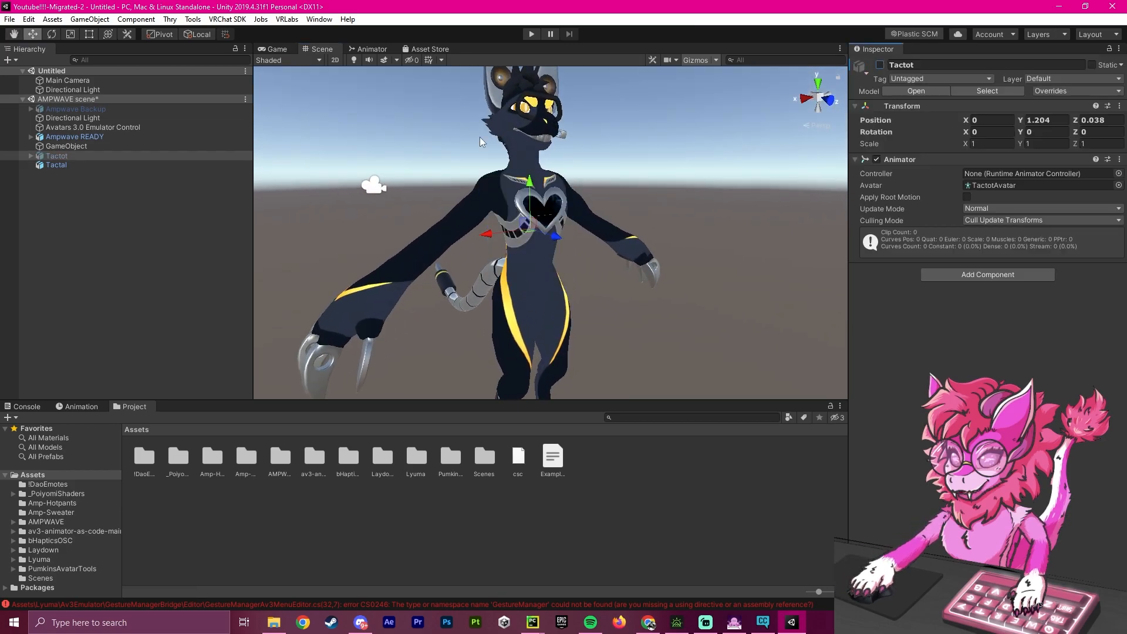
click(56, 164)
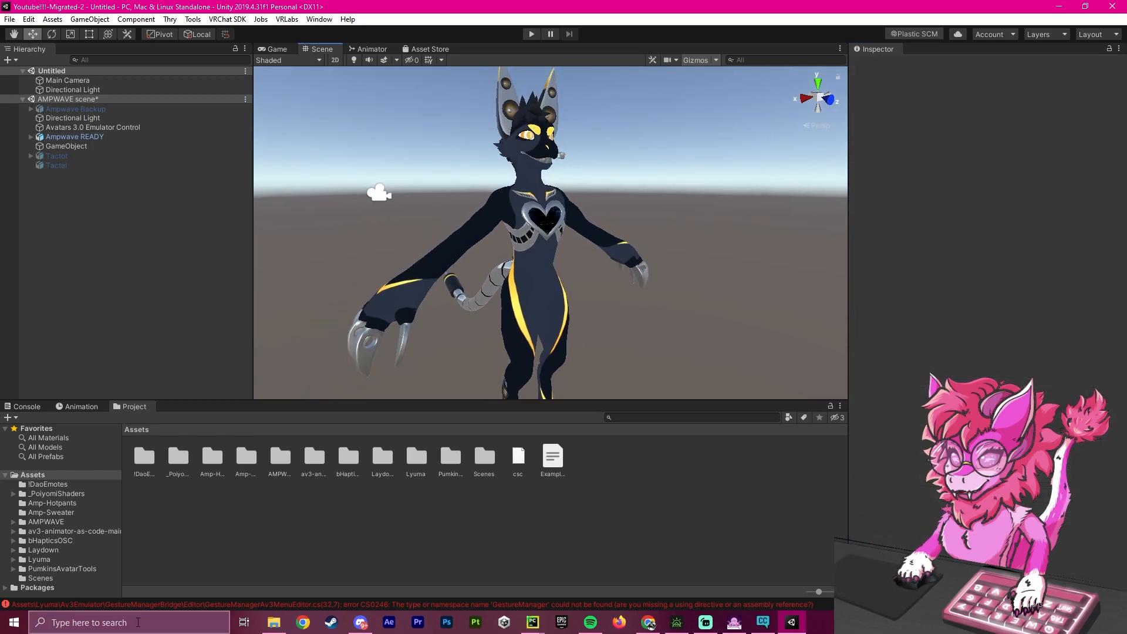
- Review the GestureManager compile errors and delete the Lyuma emulator folder from Assets
click(27, 406)
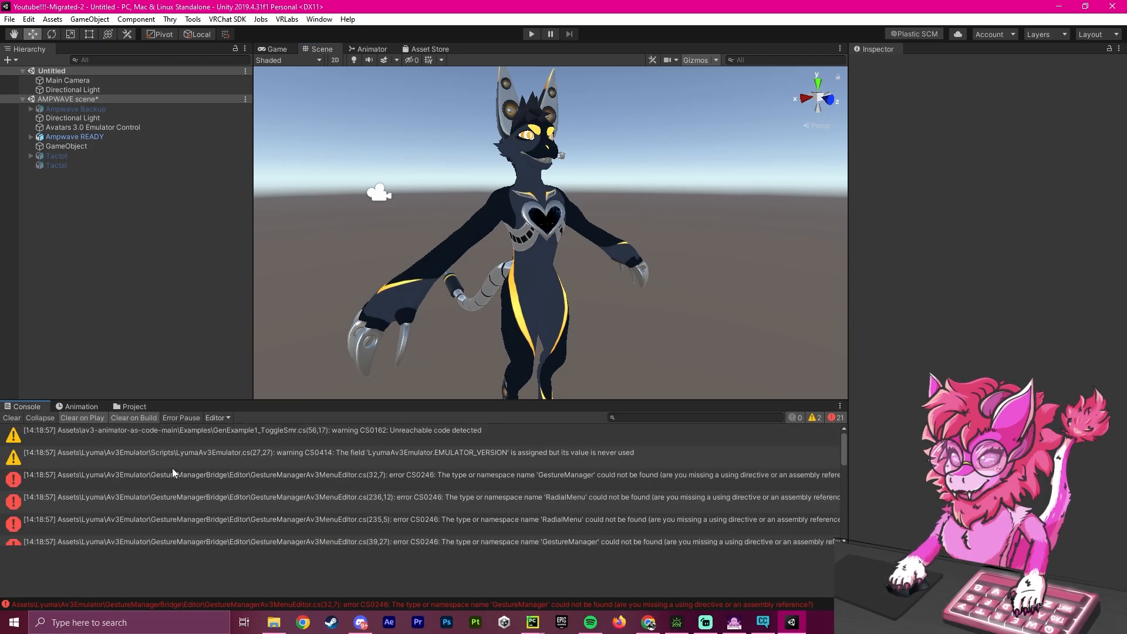
click(132, 406)
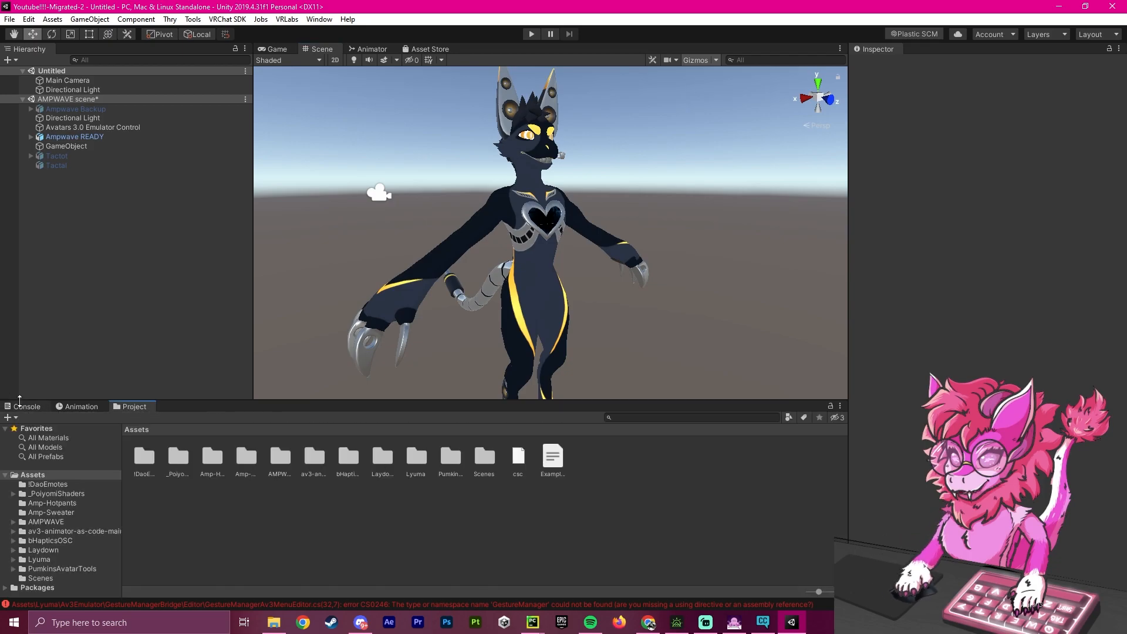
click(27, 406)
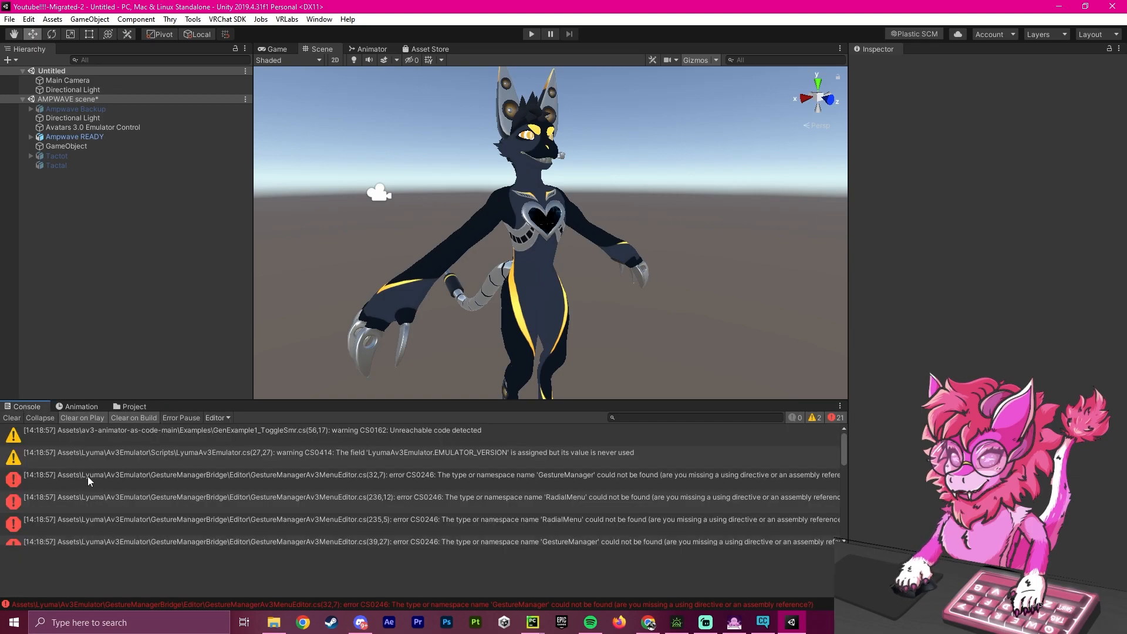
mouse_move(121, 482)
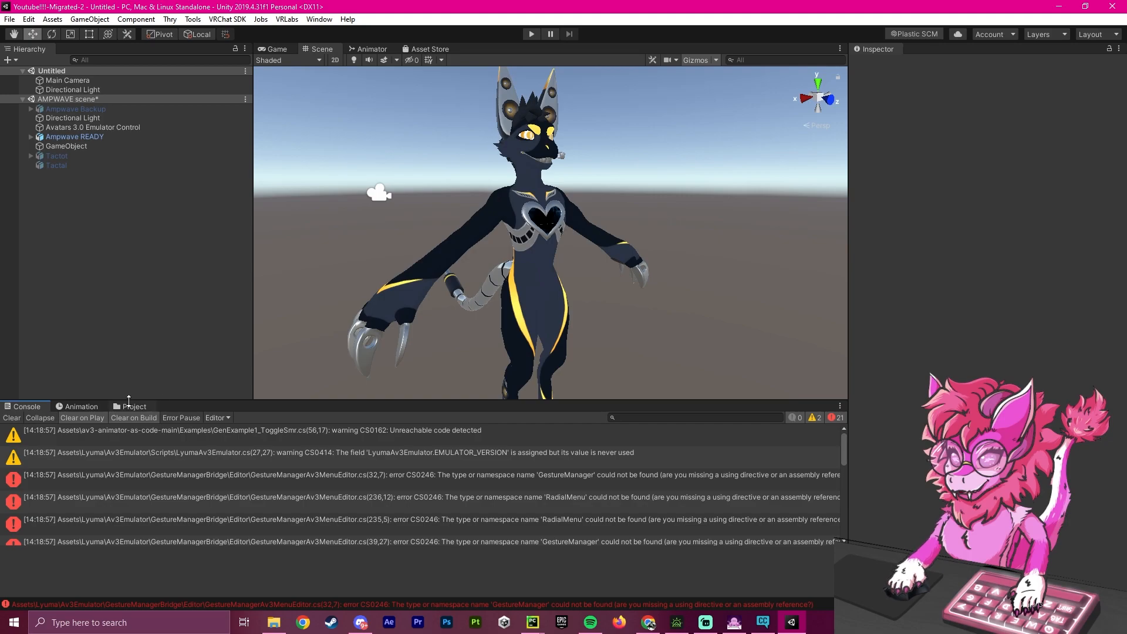
click(134, 406)
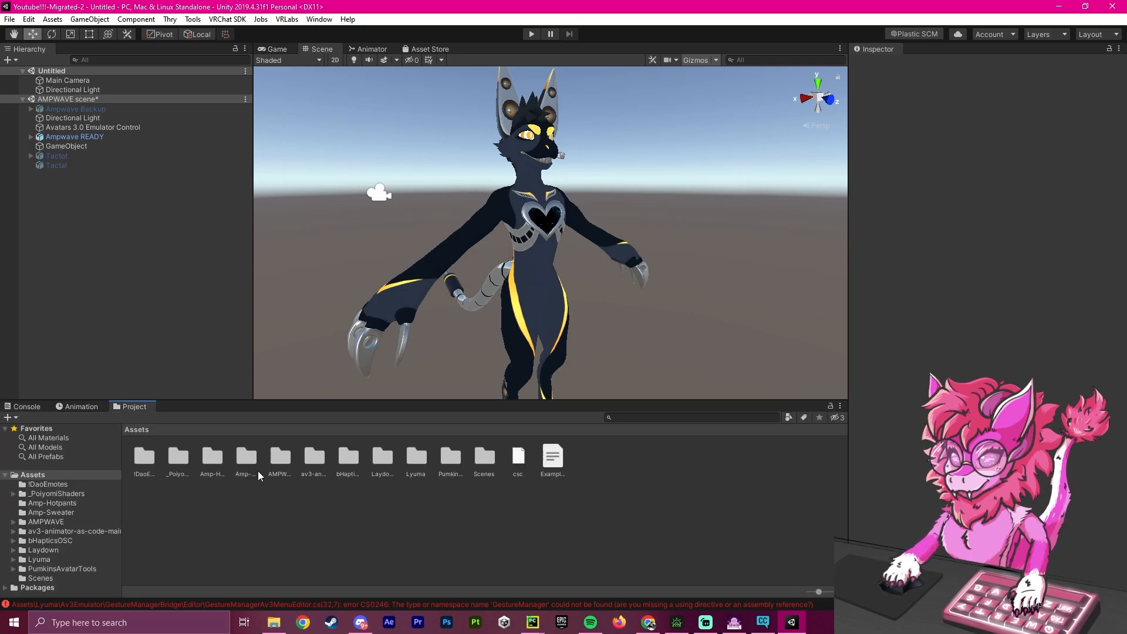
click(414, 461)
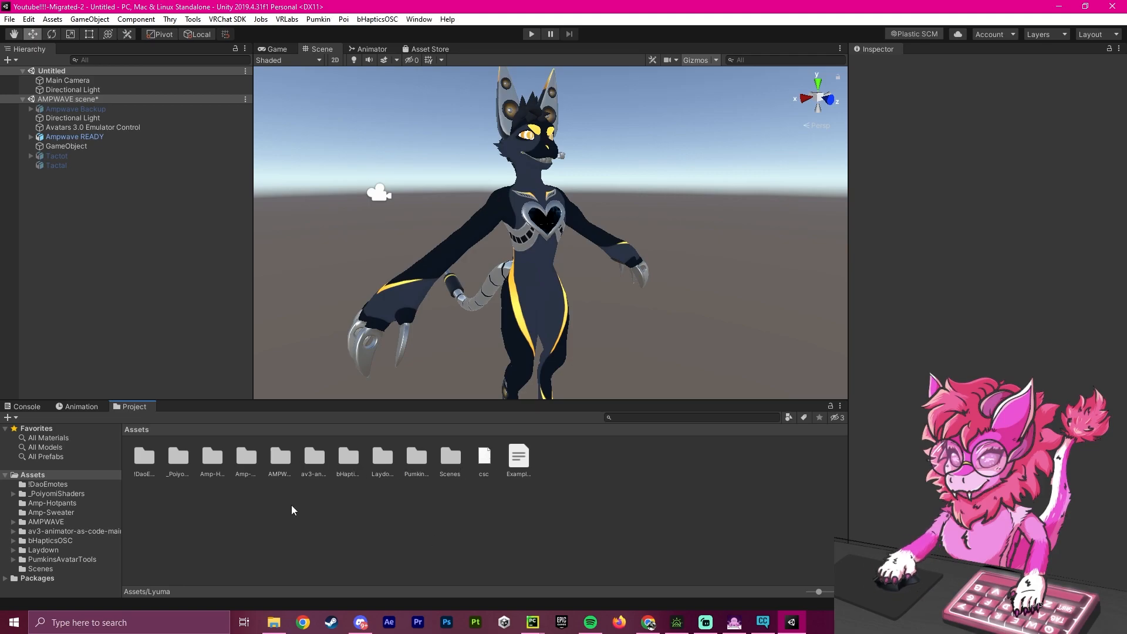
- Clear the Console log so zero errors remain, returning to the Project view
click(25, 406)
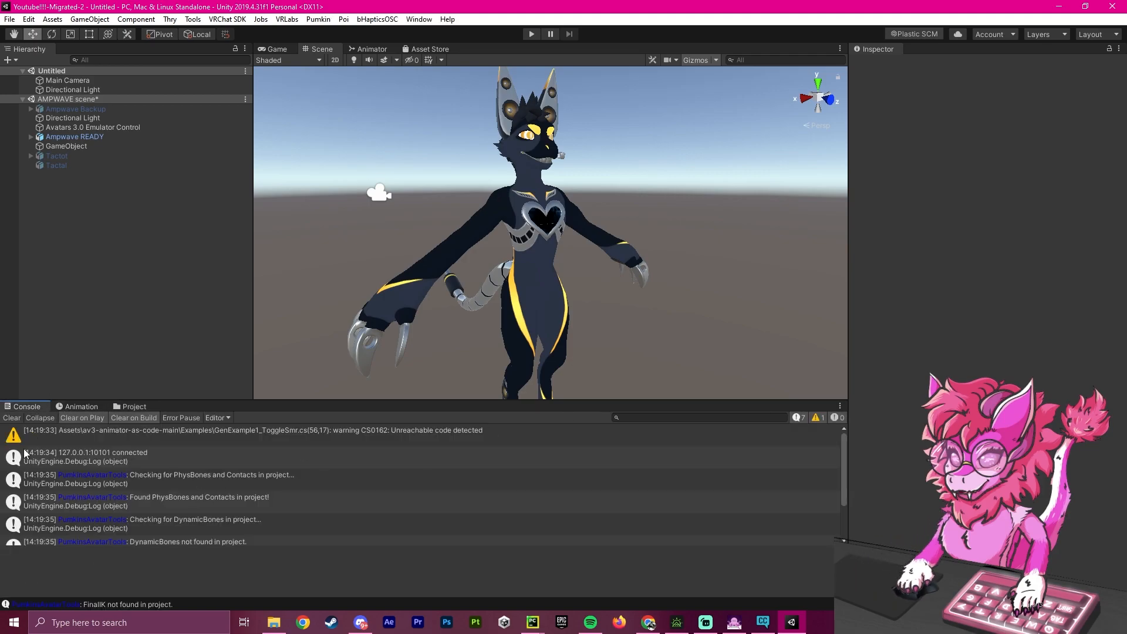
click(10, 418)
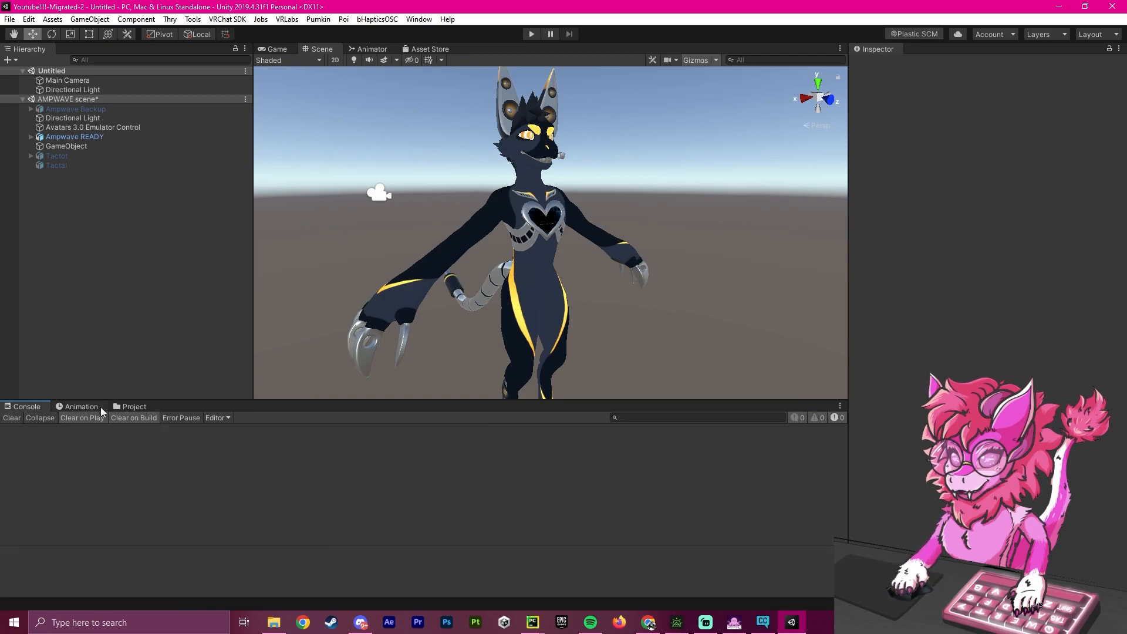
click(134, 406)
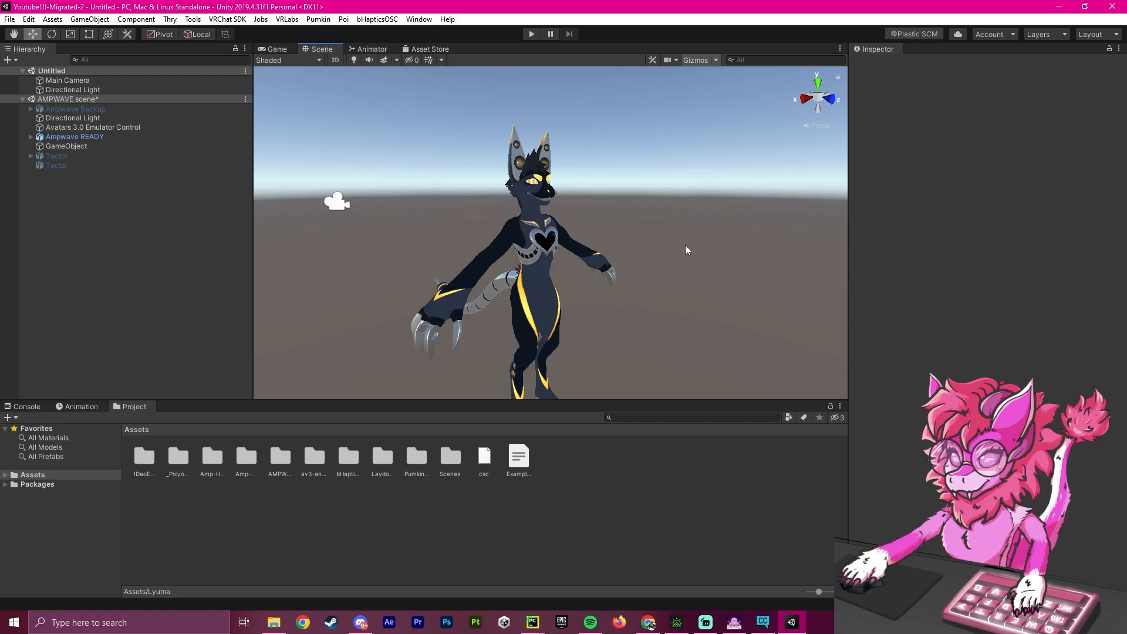
mouse_move(627, 305)
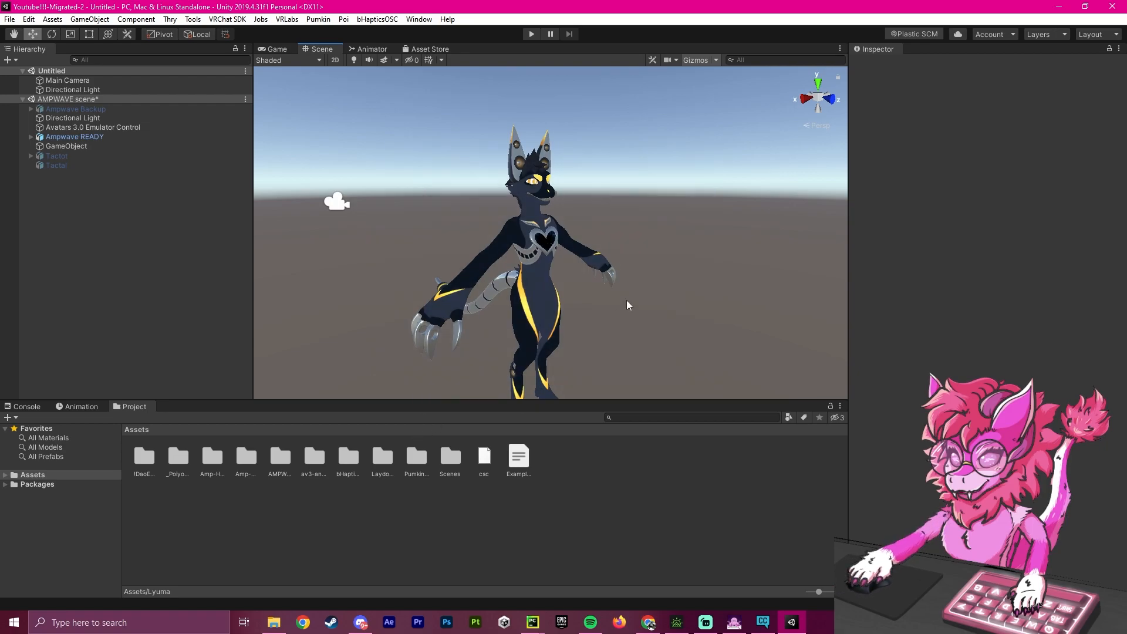
mouse_move(140, 251)
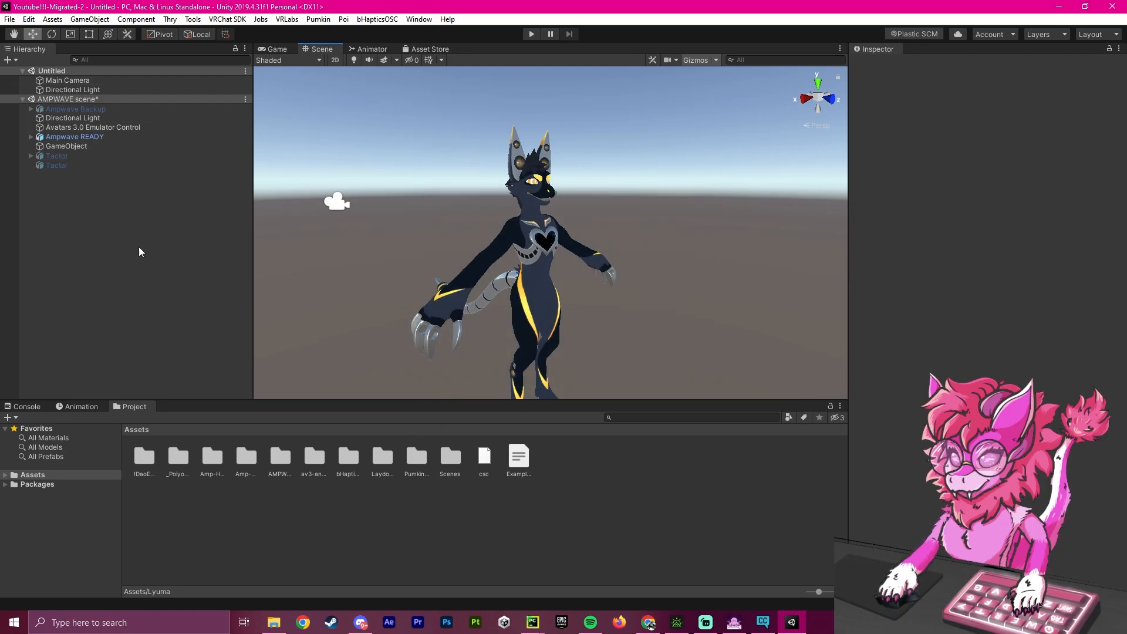